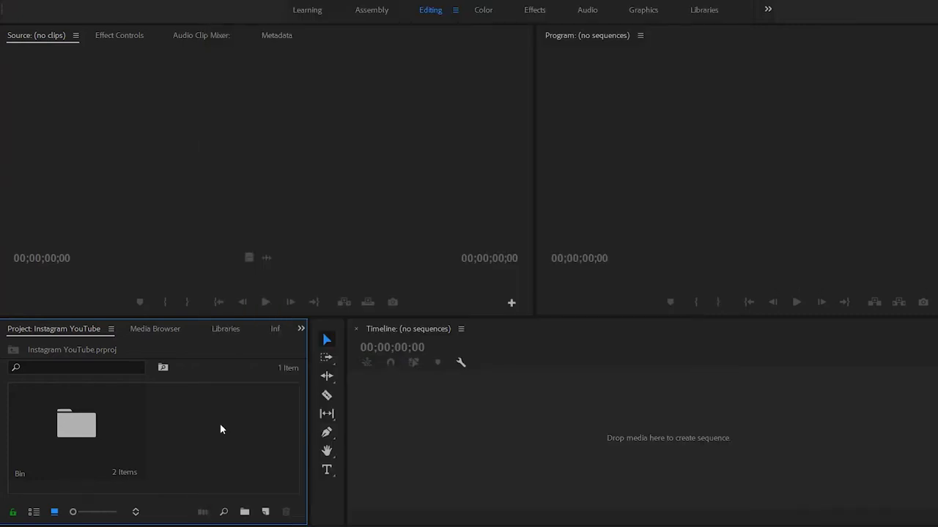
pyautogui.moveTo(455, 421)
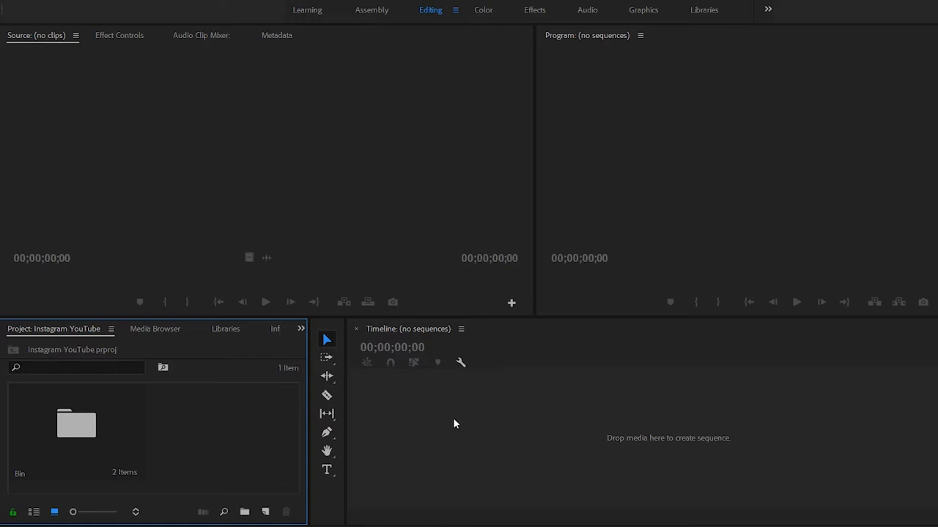
pyautogui.moveTo(249, 462)
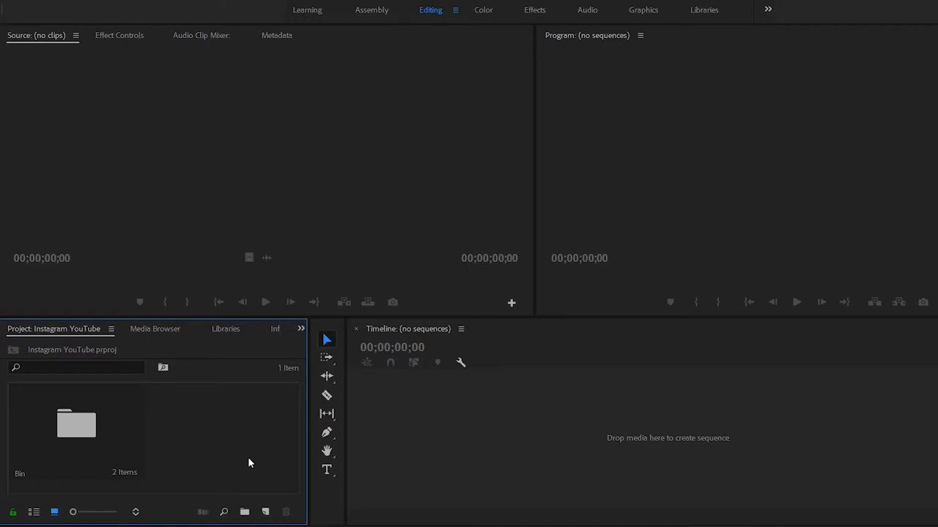
pyautogui.moveTo(204, 454)
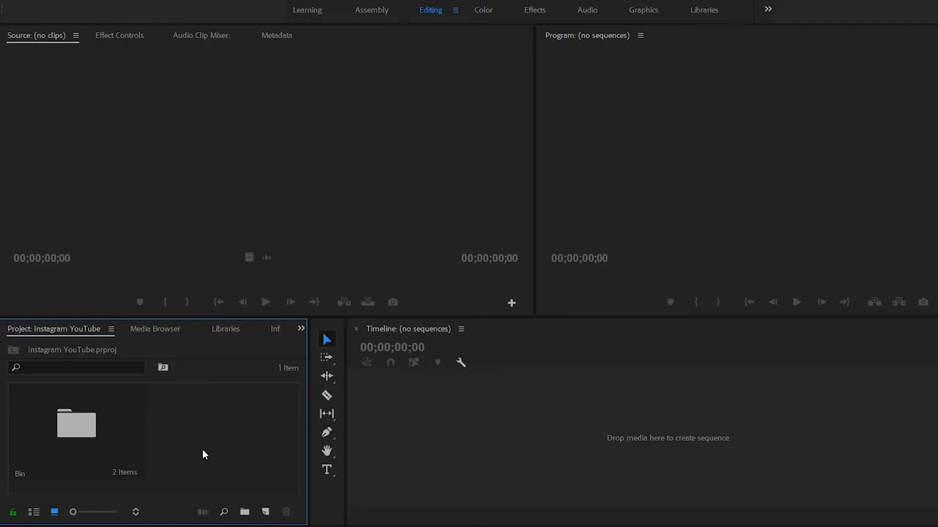
# Step: Open the Bin to show DSC_0011.MOV and DSC_0056.MOV
pyautogui.doubleClick(77, 423)
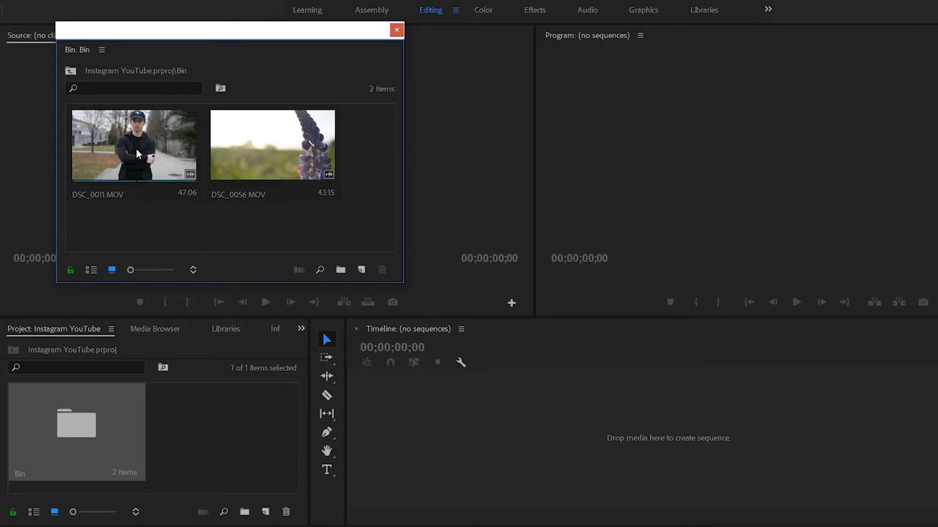
pyautogui.click(134, 144)
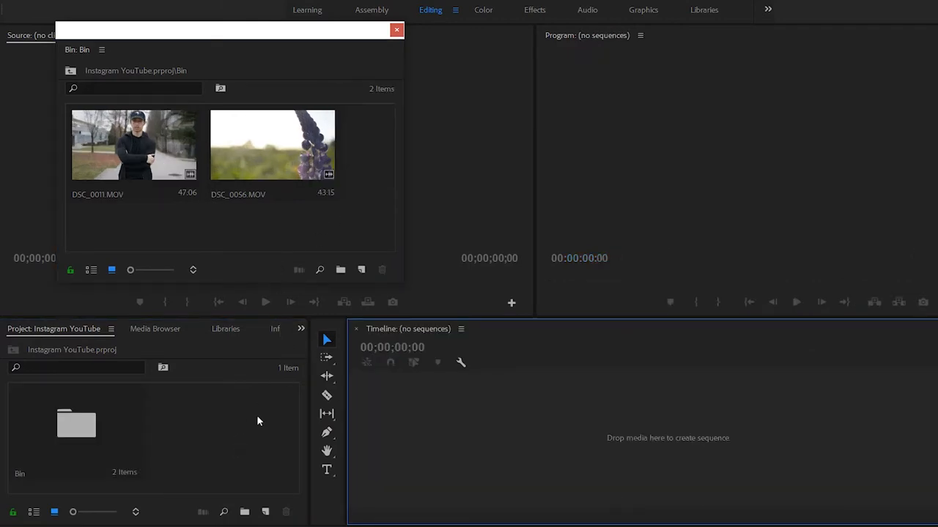
# Step: Create a custom sequence with a 1080 x 1080 frame size
pyautogui.rightClick(258, 421)
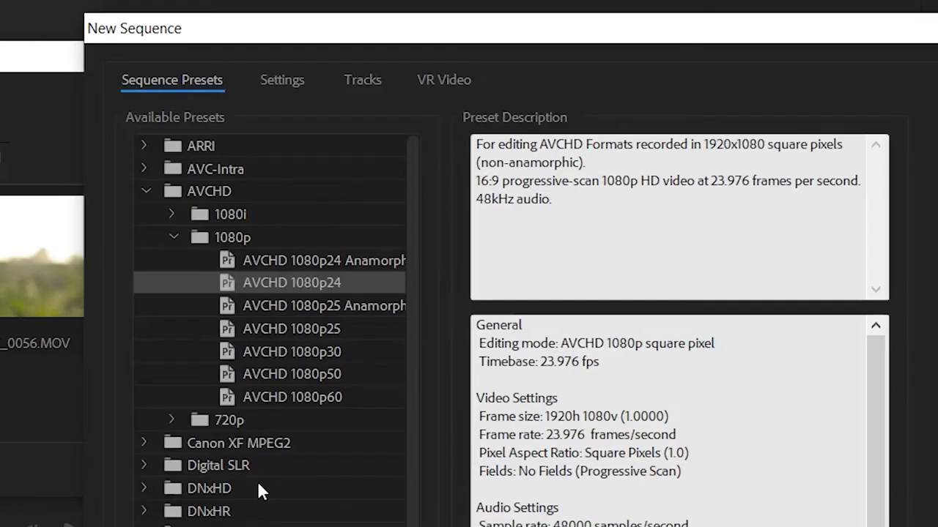
pyautogui.moveTo(262, 435)
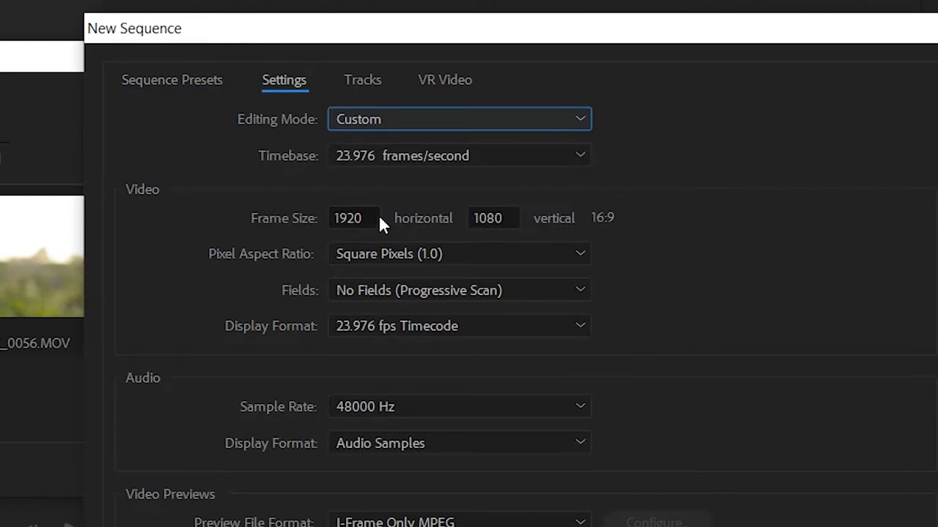
pyautogui.doubleClick(354, 218)
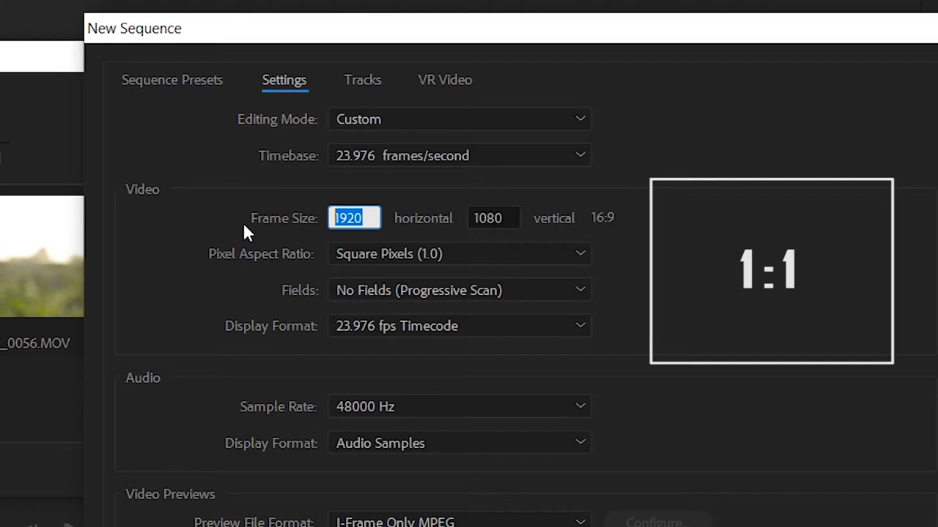
pyautogui.write('1080')
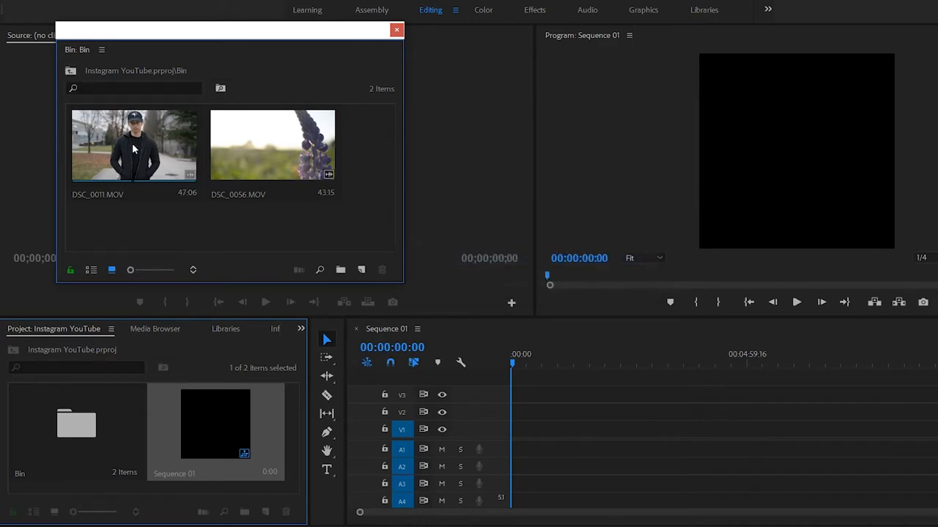
# Step: Add DSC_0011.MOV to Sequence 01, keeping the existing square sequence settings
pyautogui.moveTo(134, 145); pyautogui.dragTo(528, 440)
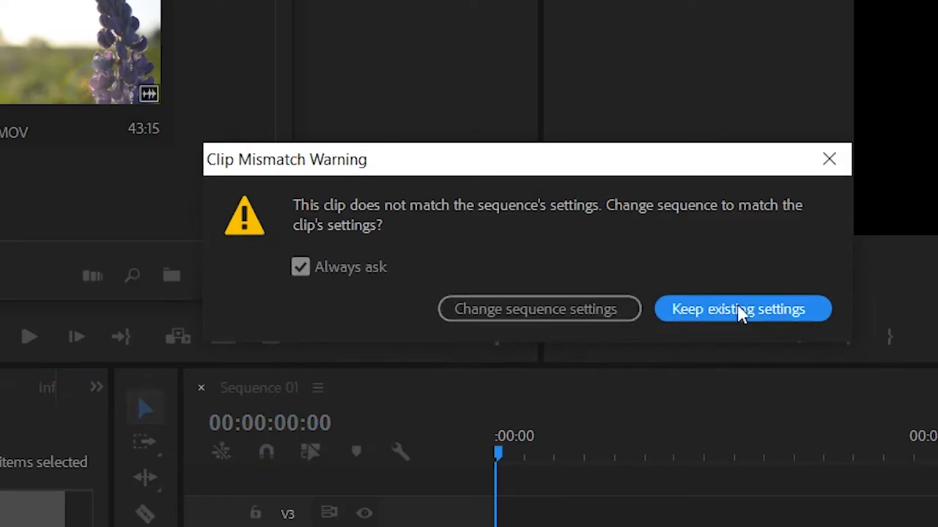
pyautogui.click(741, 308)
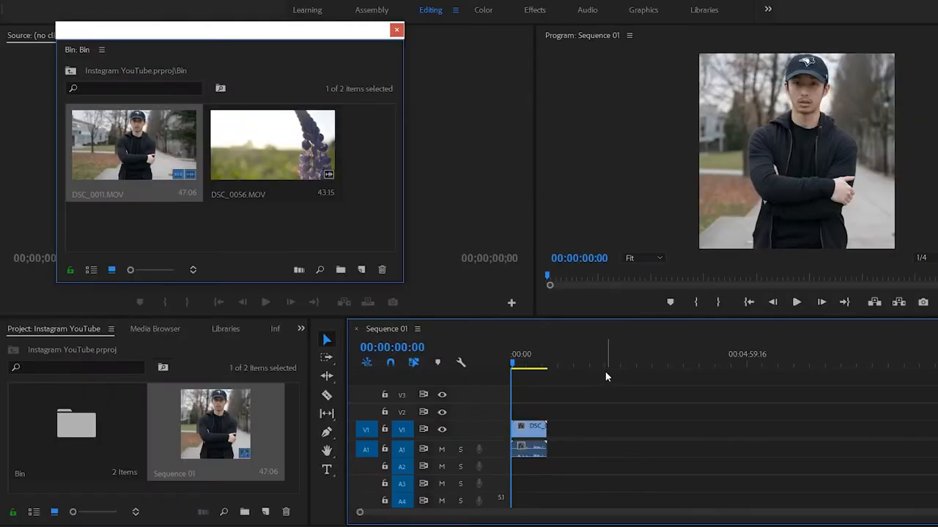
pyautogui.moveTo(914, 248)
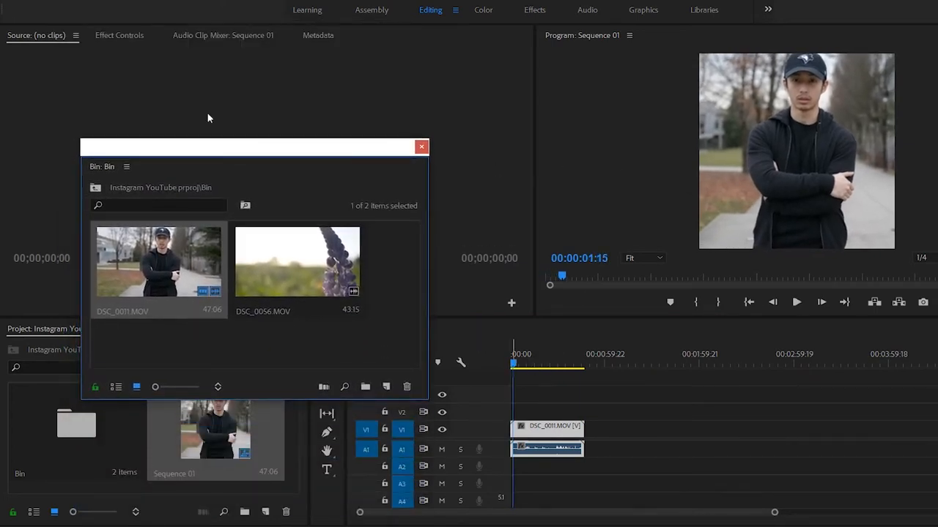
pyautogui.click(120, 35)
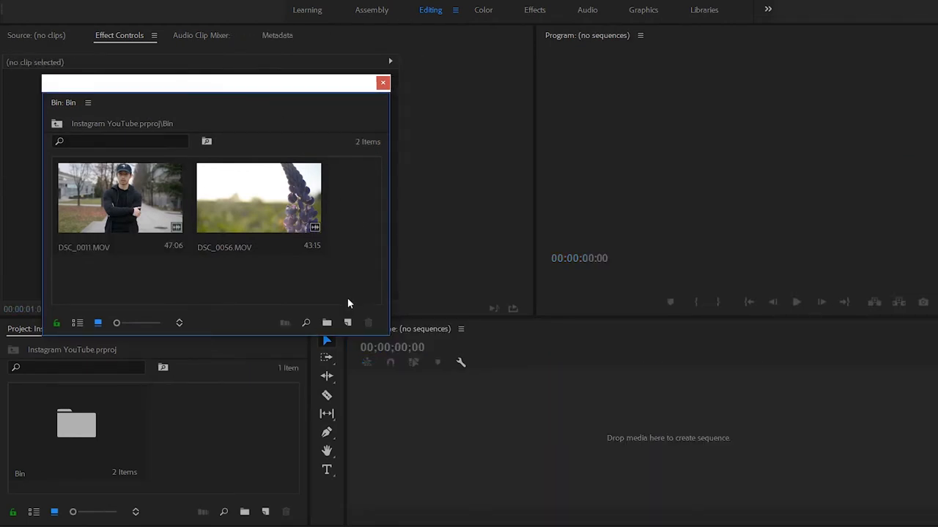
pyautogui.moveTo(348, 322)
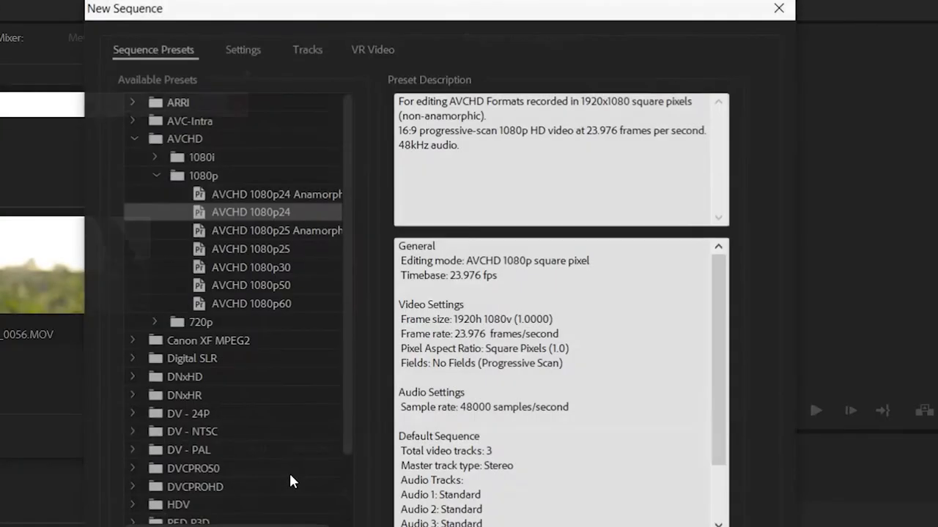
pyautogui.moveTo(282, 246)
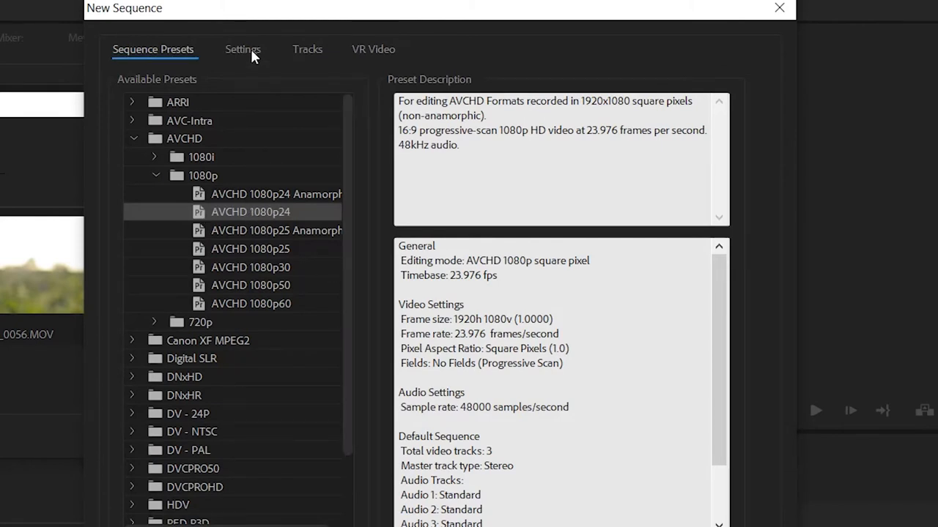
# Step: Set the new sequence to Custom editing mode with a 1080 x 1350 frame
pyautogui.click(243, 49)
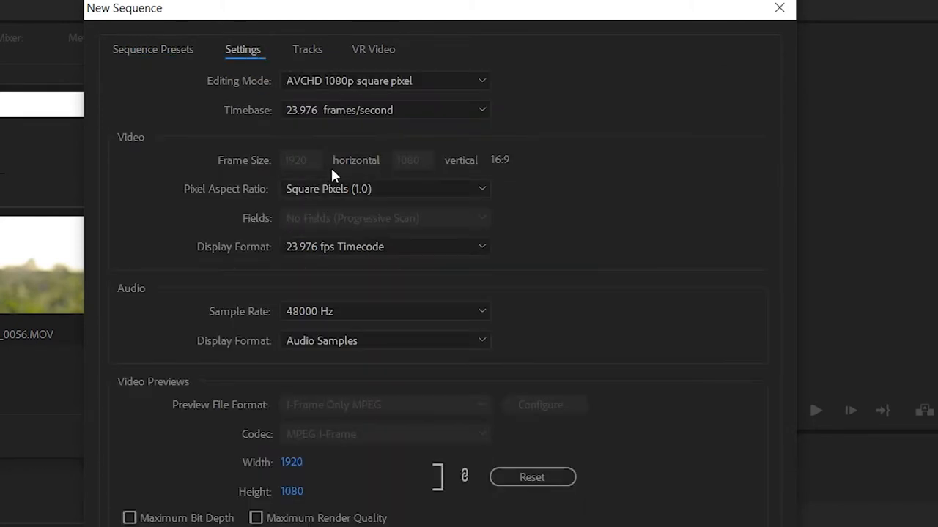
pyautogui.click(384, 80)
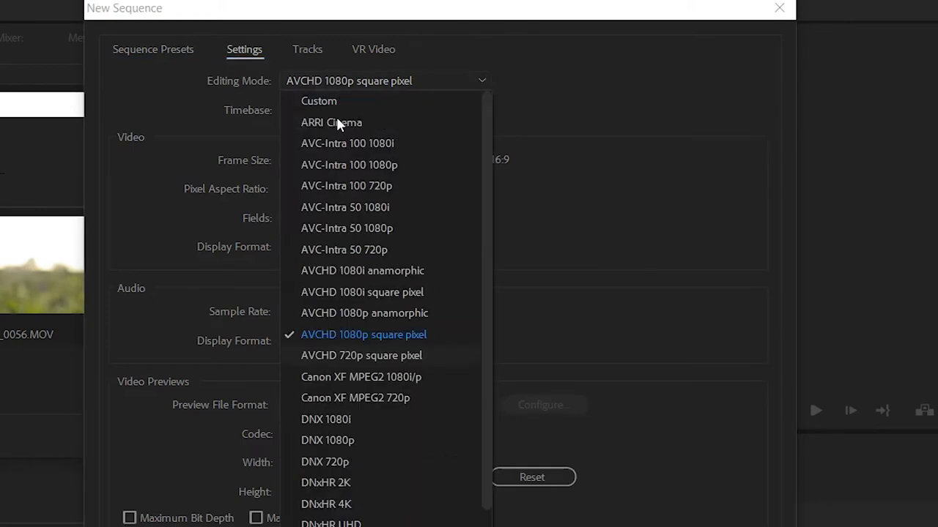
pyautogui.click(319, 100)
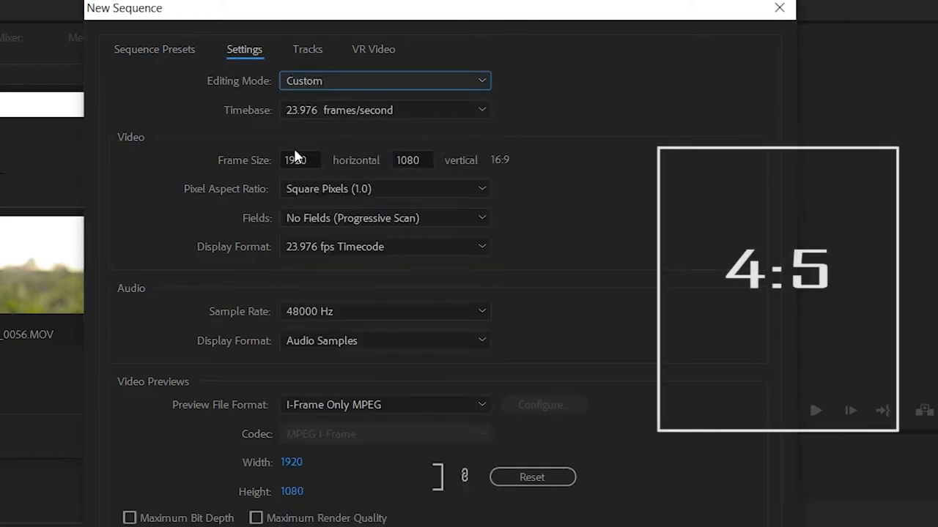
pyautogui.click(300, 160)
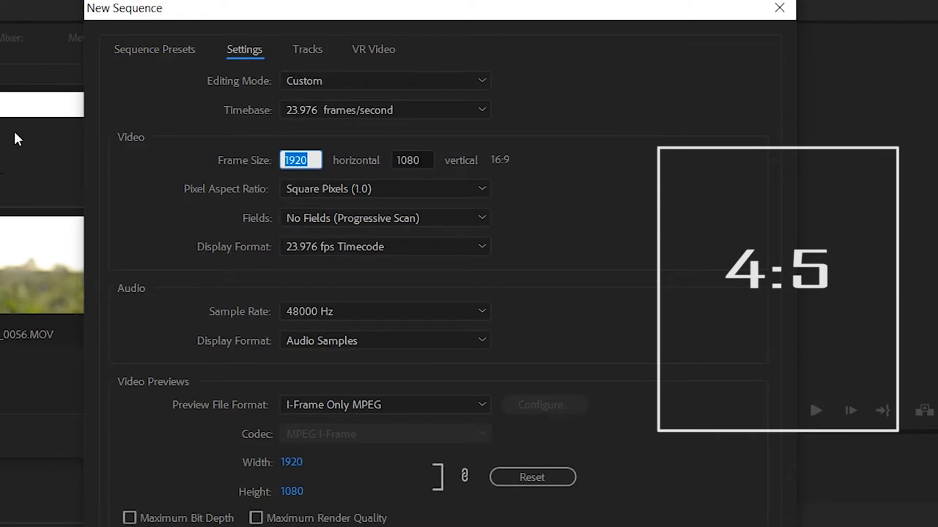
pyautogui.write('1080')
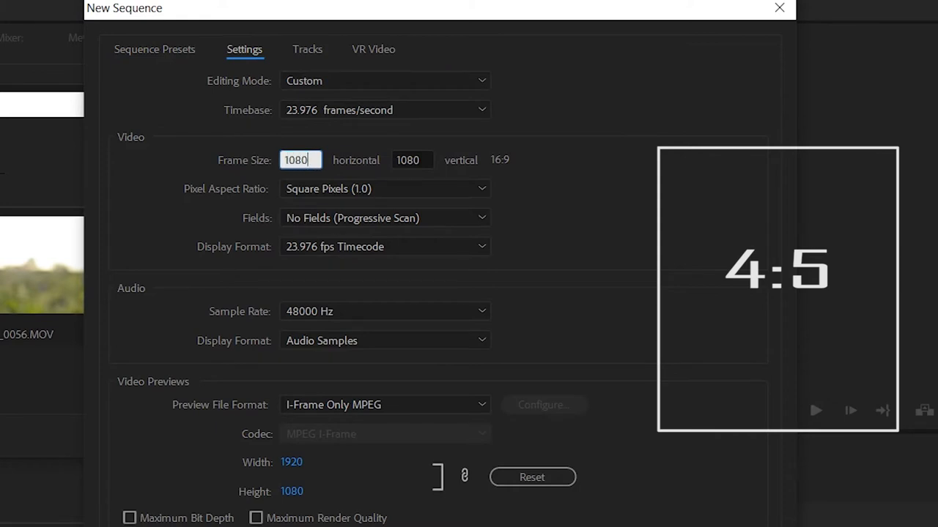
pyautogui.click(412, 160)
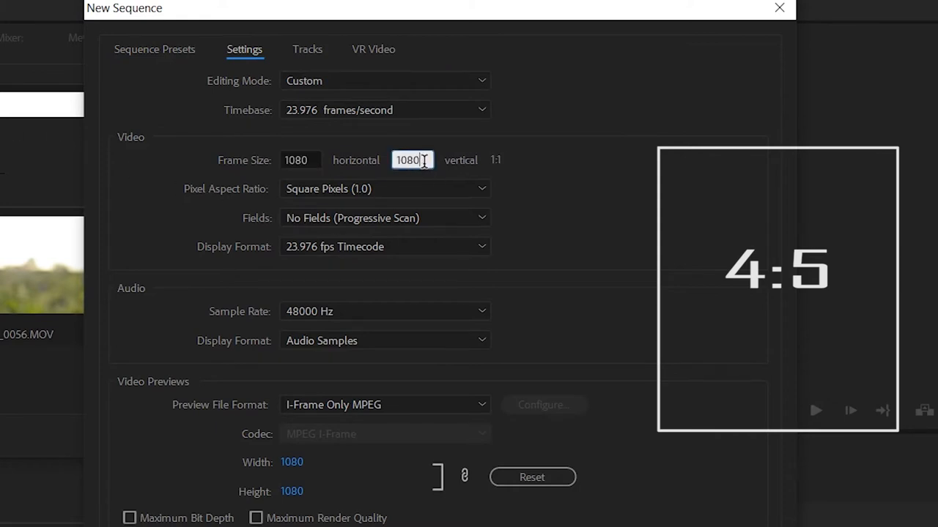
pyautogui.write('135')
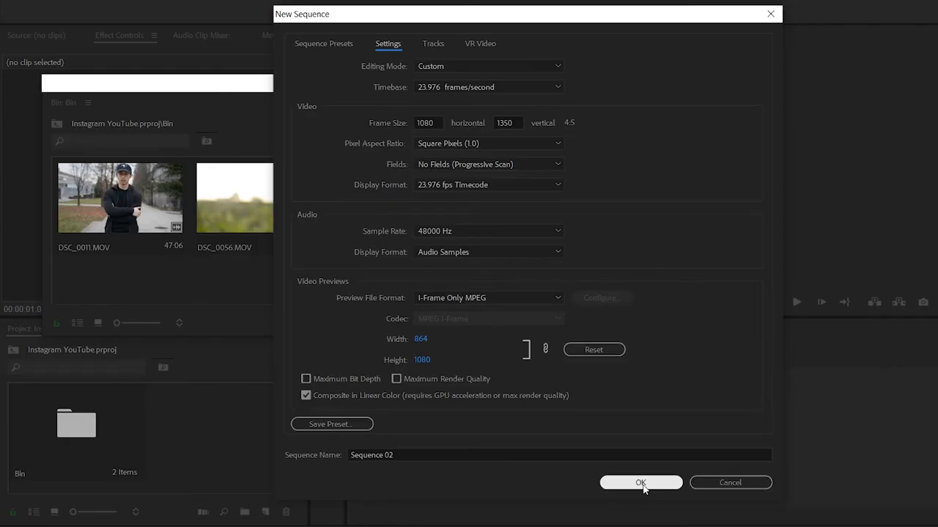
# Step: Create Sequence 02 and add DSC_0011.MOV, keeping the 4:5 settings
pyautogui.click(640, 482)
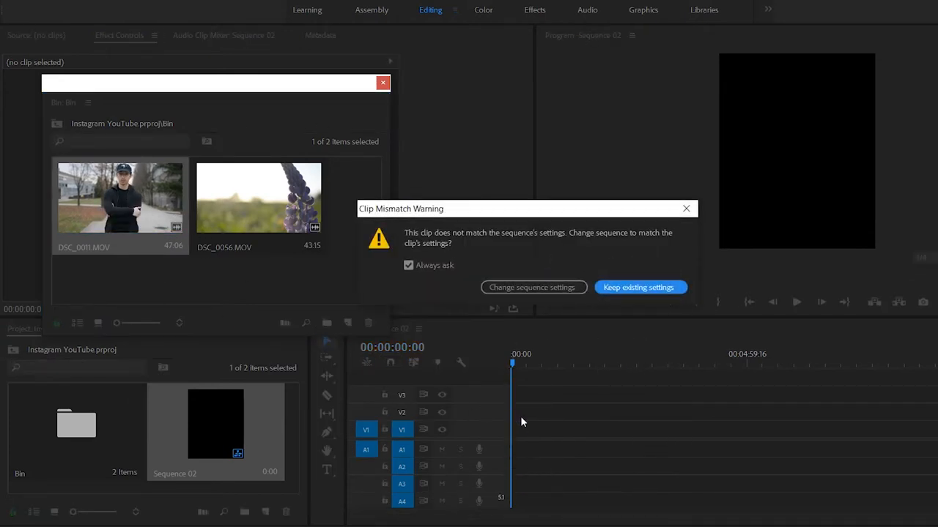
pyautogui.click(637, 287)
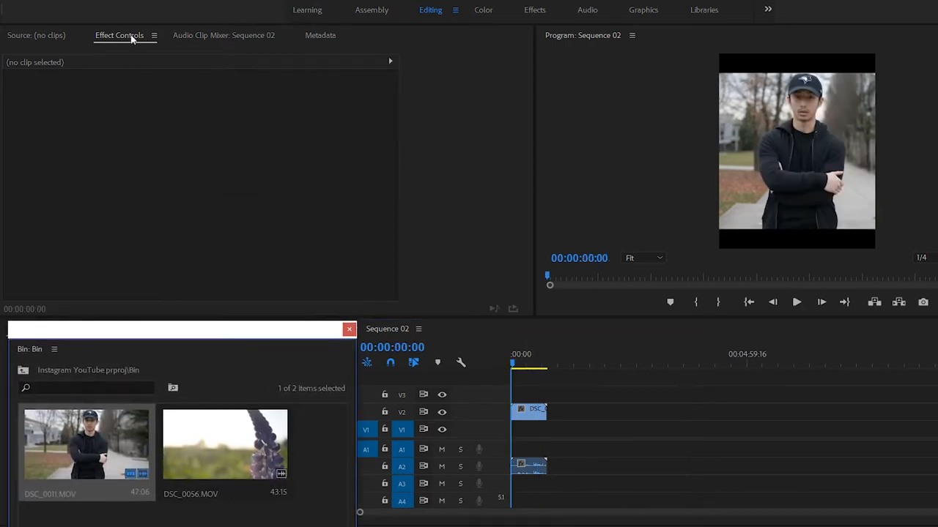
# Step: Select the clip on V1 and adjust its motion values in Effect Controls
pyautogui.click(535, 409)
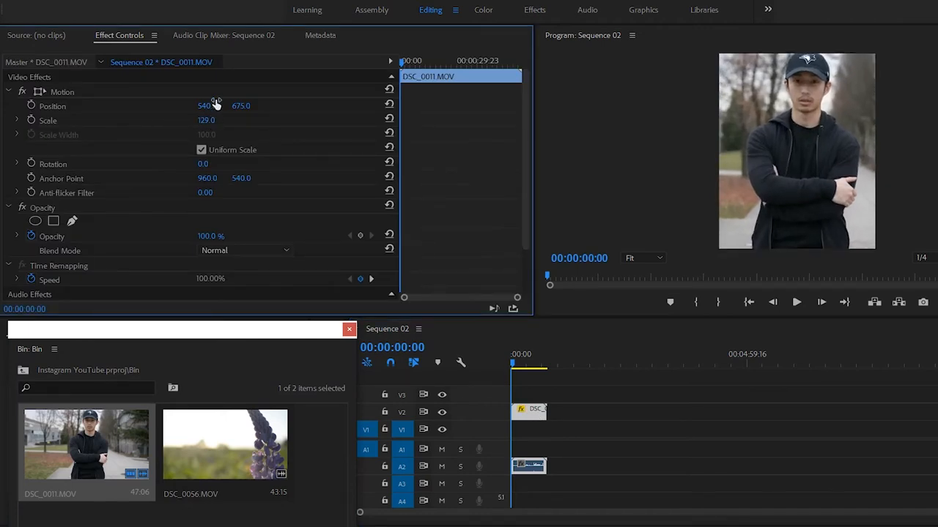
pyautogui.moveTo(206, 105); pyautogui.dragTo(198, 106)
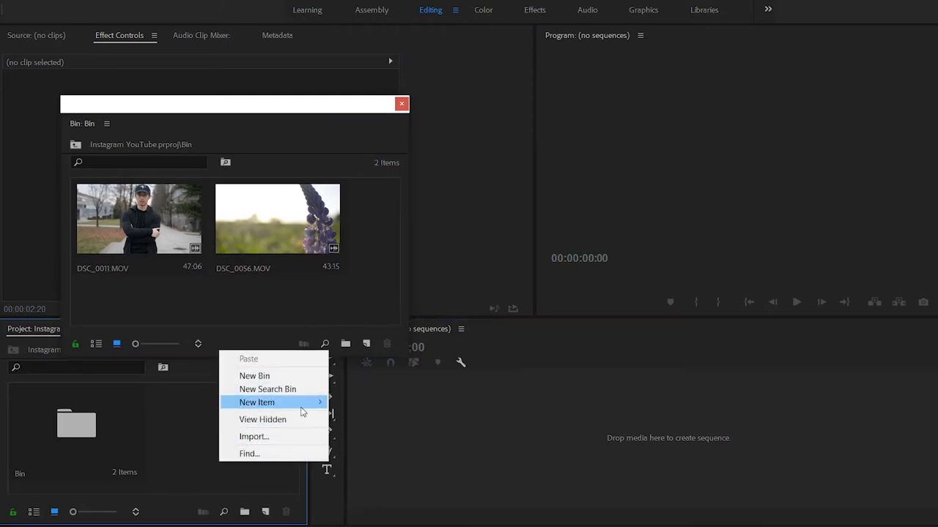
# Step: Start a Custom-mode sequence from the bin with frame width 1080
pyautogui.click(257, 402)
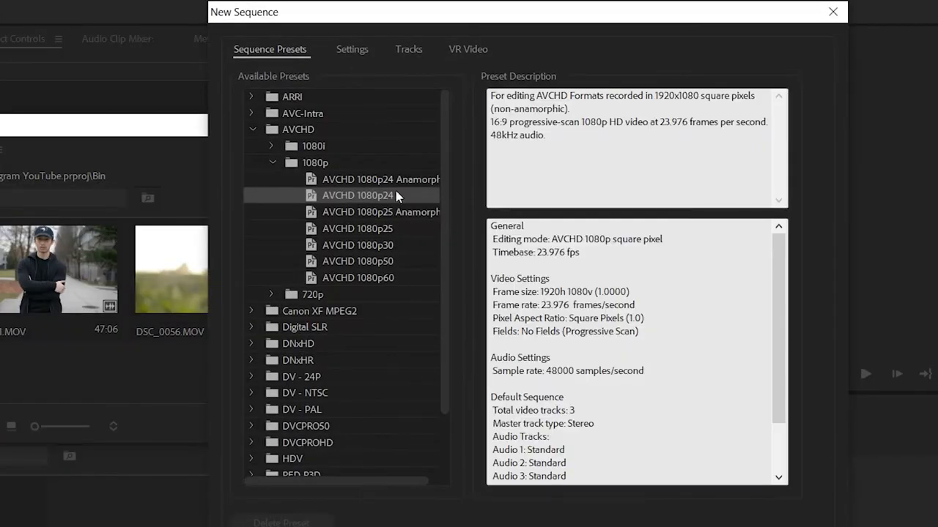
pyautogui.click(352, 49)
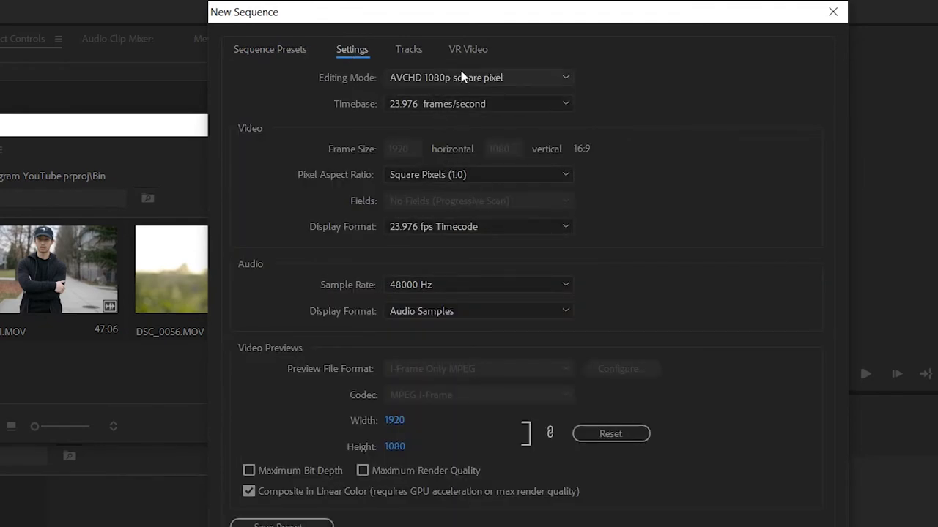
pyautogui.click(476, 77)
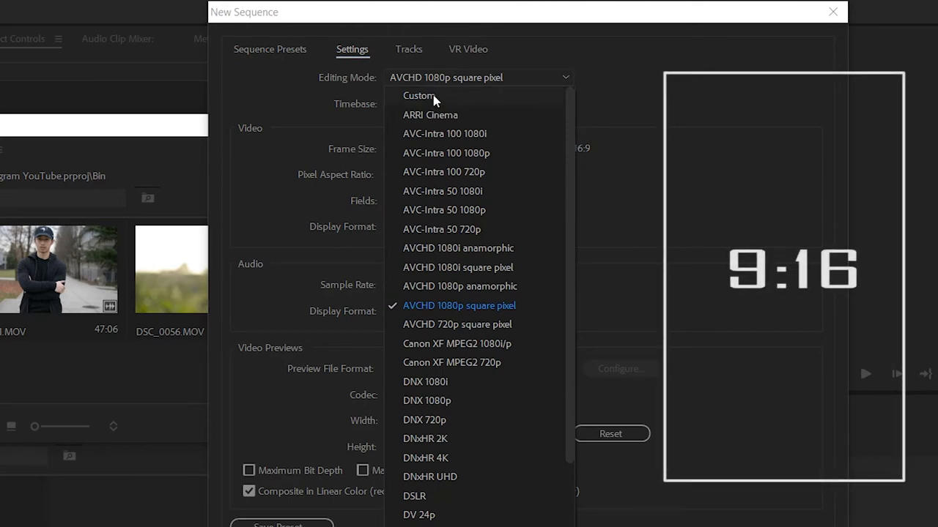
pyautogui.click(418, 95)
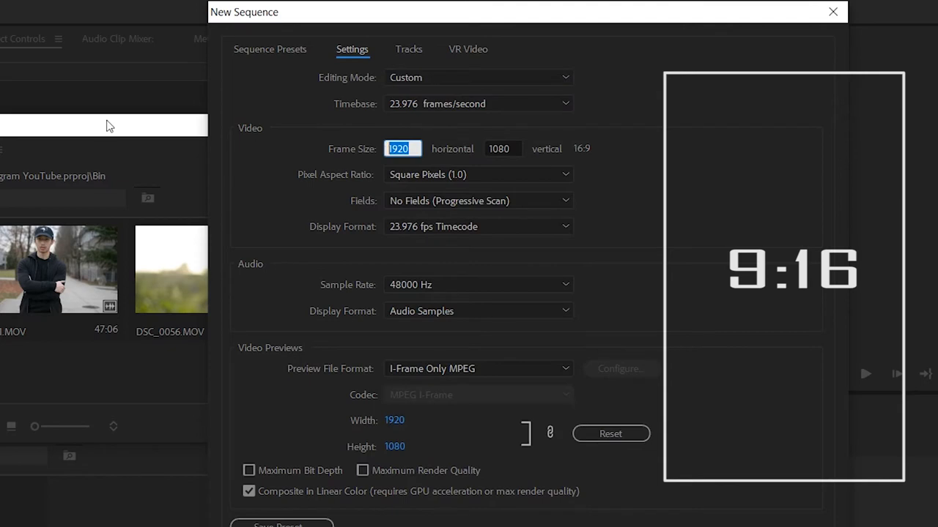
pyautogui.write('1080')
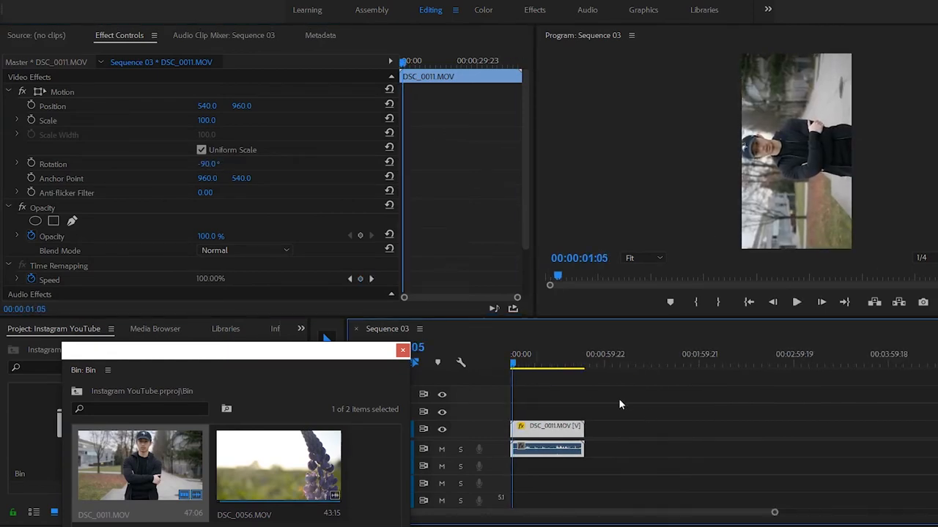
# Step: Move the playhead to the start and preview the rotated clip in Sequence 03
pyautogui.click(796, 302)
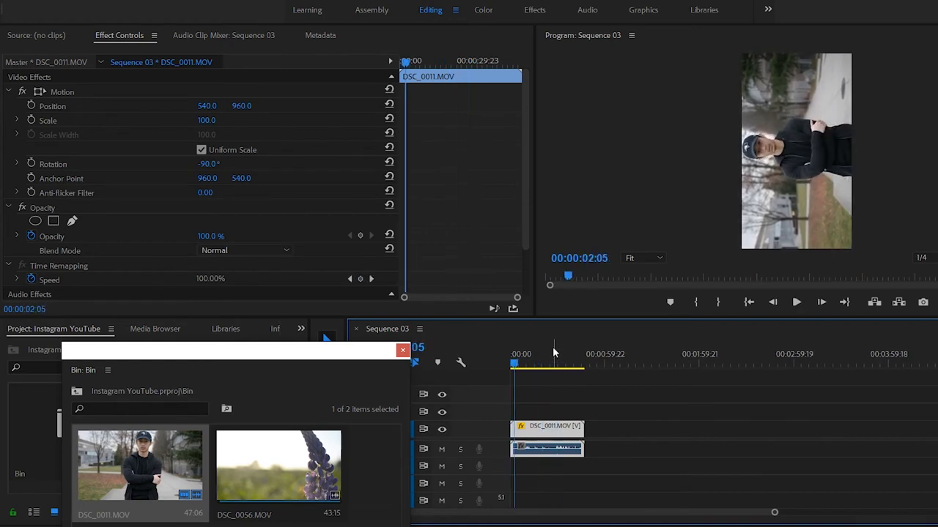
pyautogui.click(796, 301)
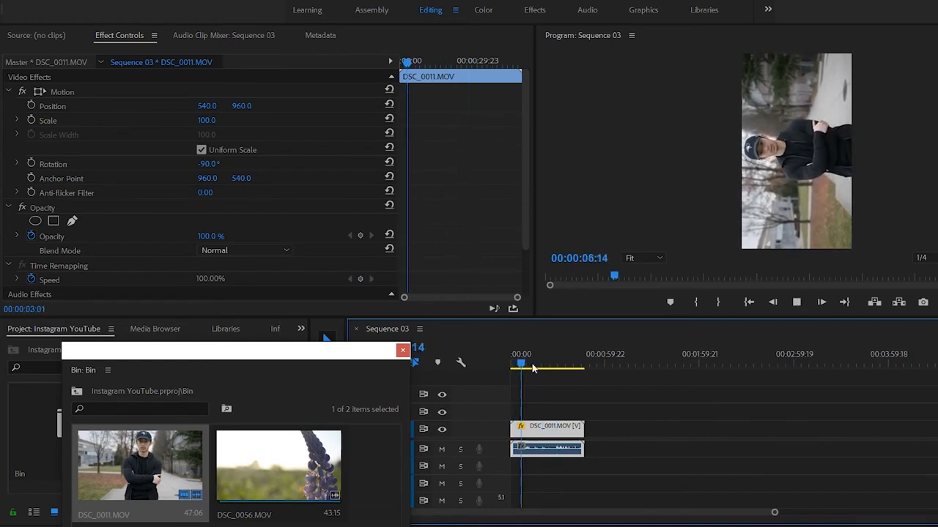
pyautogui.click(570, 364)
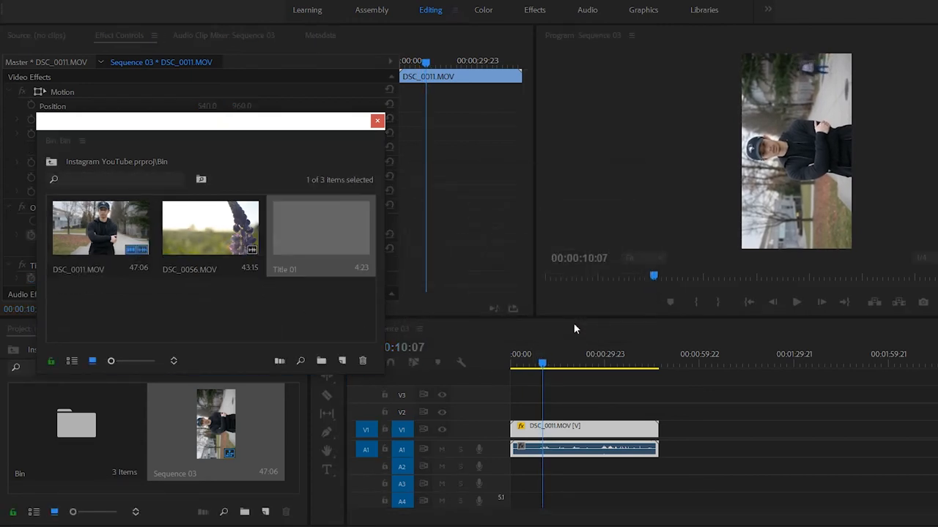
# Step: Open Title 01 and enable a white FFFFFF background fill
pyautogui.doubleClick(319, 228)
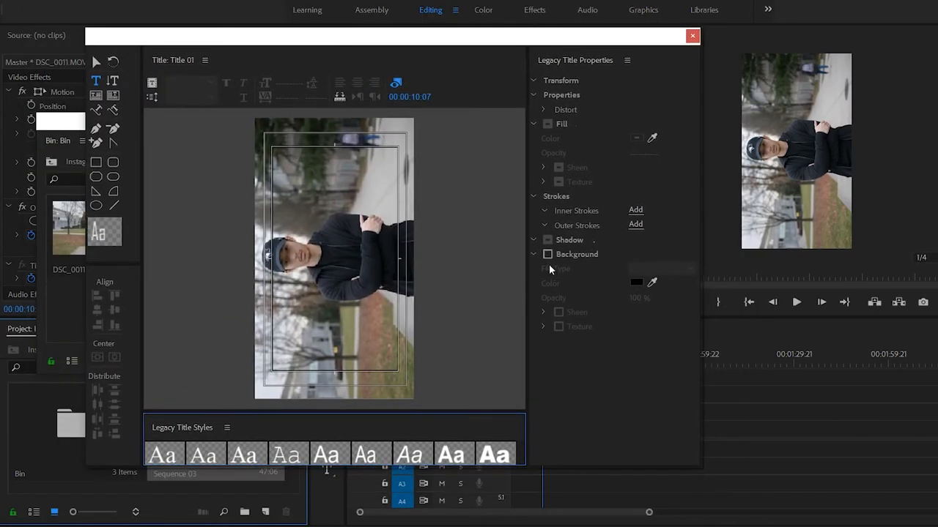
pyautogui.click(547, 254)
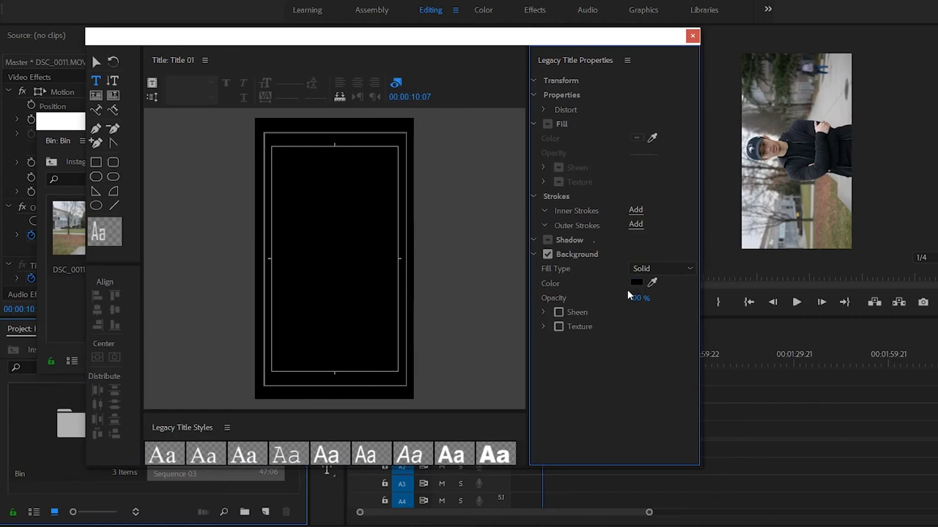
pyautogui.click(635, 283)
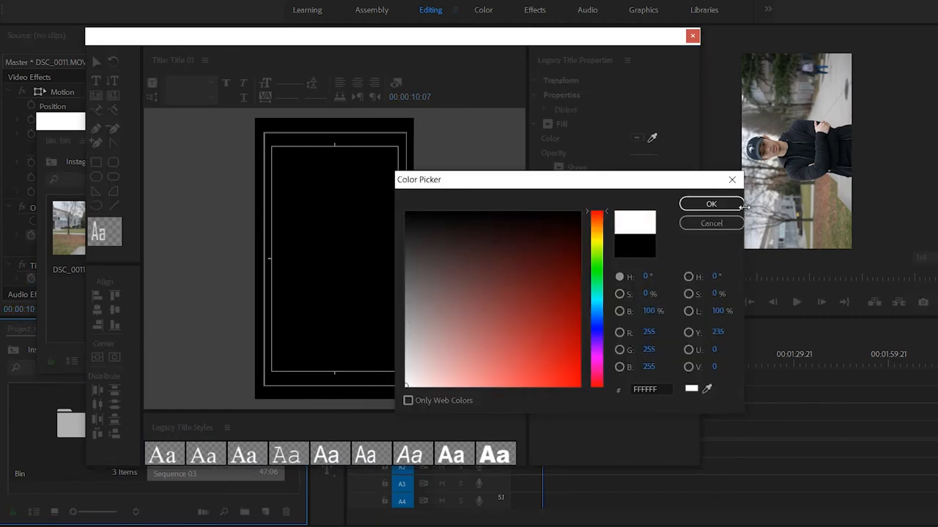
pyautogui.click(710, 203)
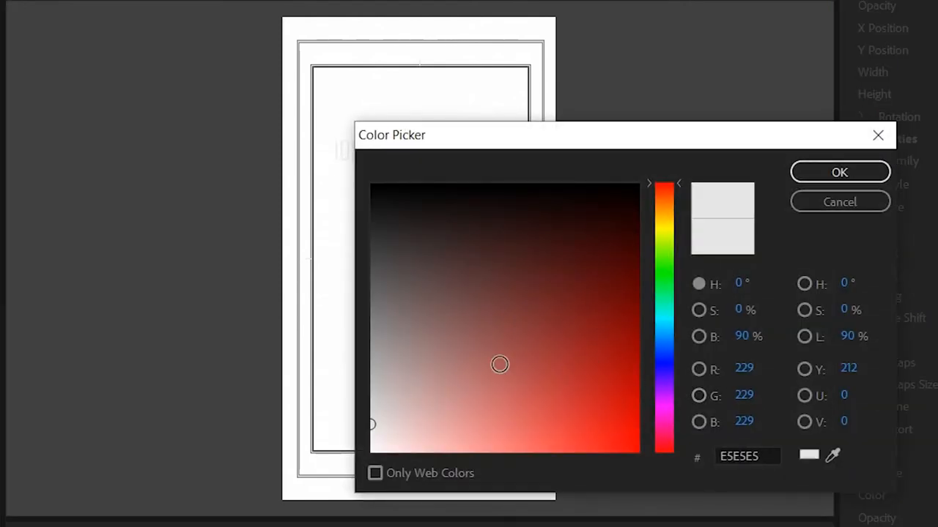
# Step: Apply the text colour and type 1080x1080, 1080x1350 and start a third line
pyautogui.click(839, 173)
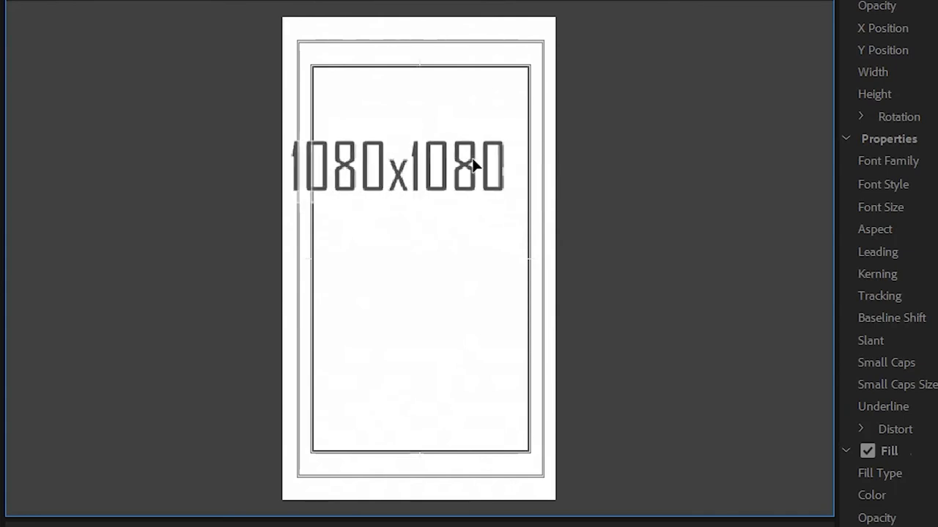
pyautogui.click(378, 298)
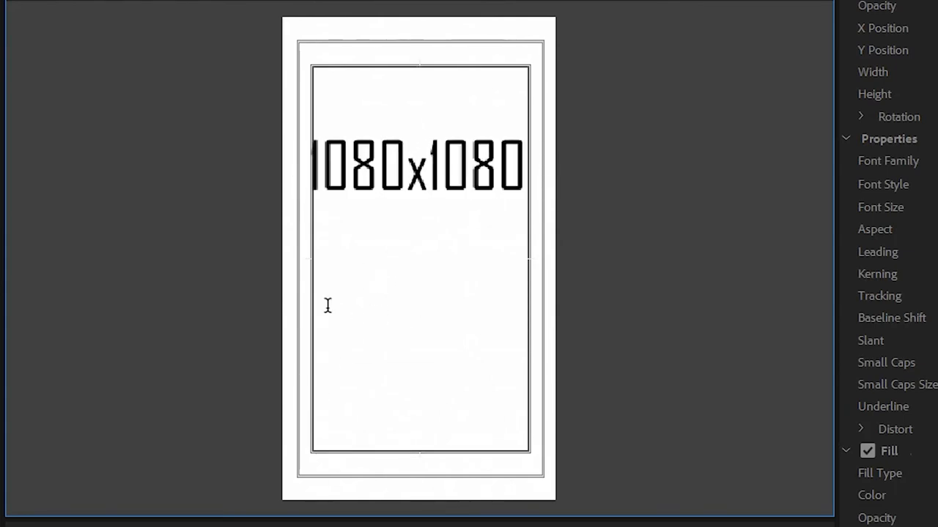
pyautogui.write('1080')
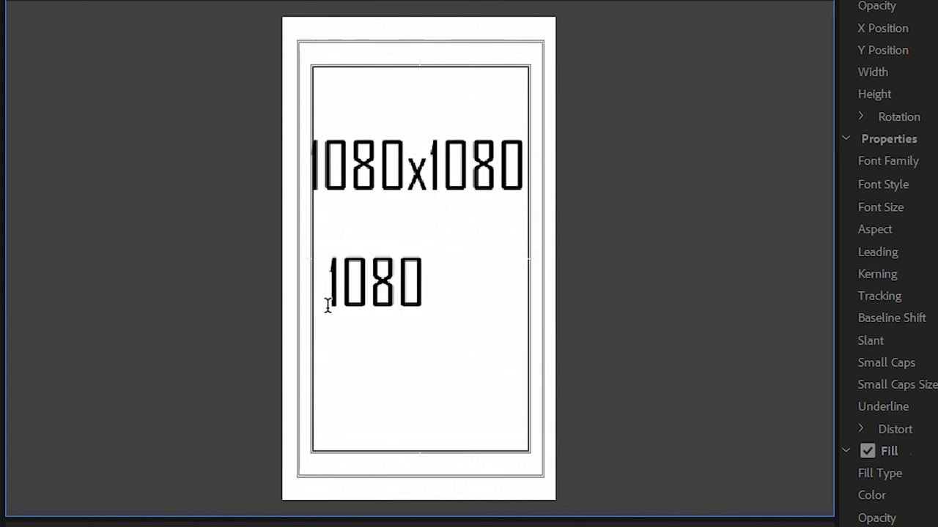
pyautogui.write('x1350')
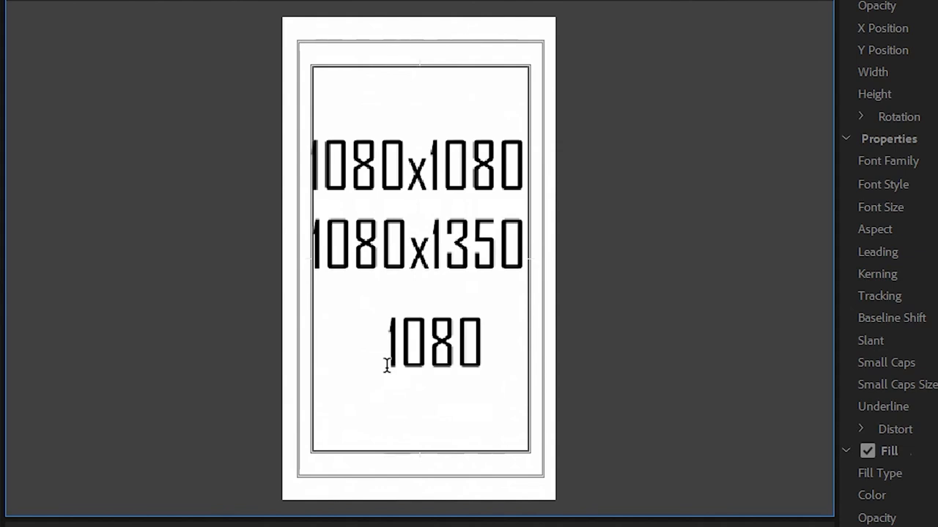
pyautogui.write('x1920')
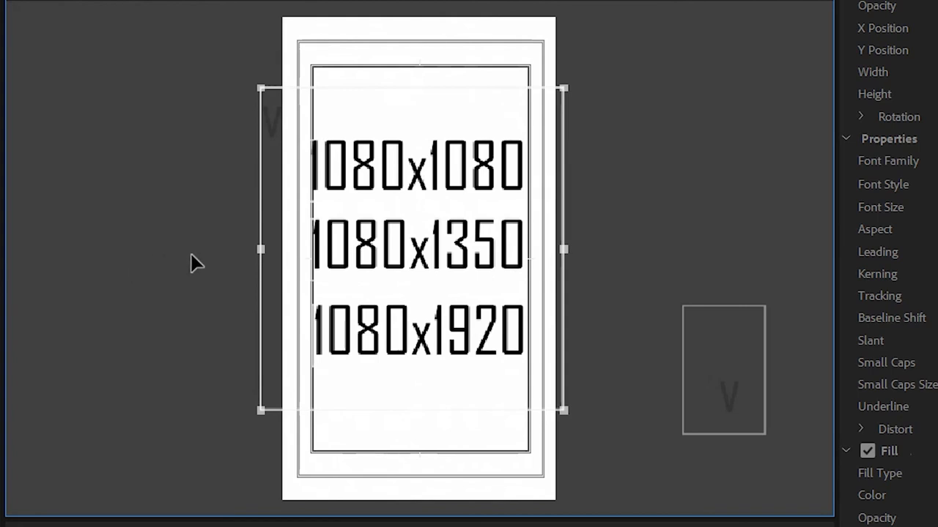
pyautogui.moveTo(369, 304)
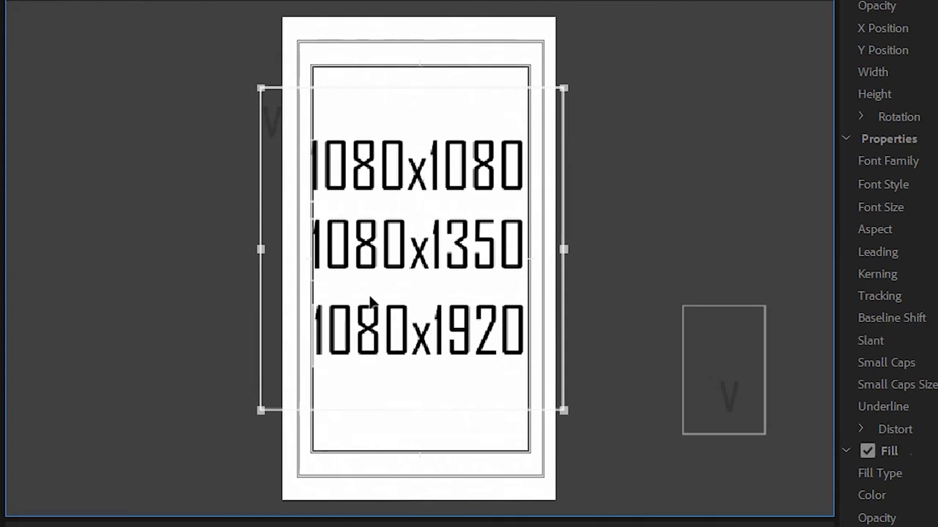
pyautogui.moveTo(857, 351)
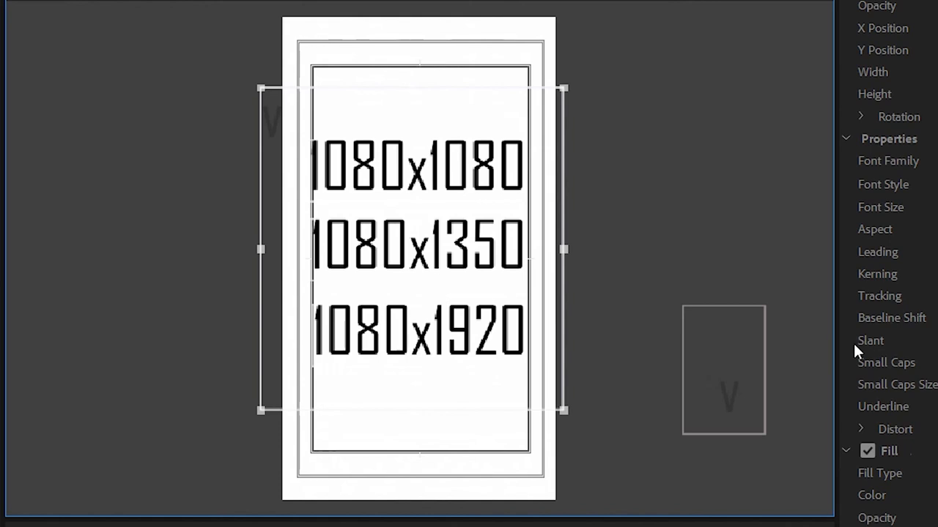
pyautogui.moveTo(860, 50)
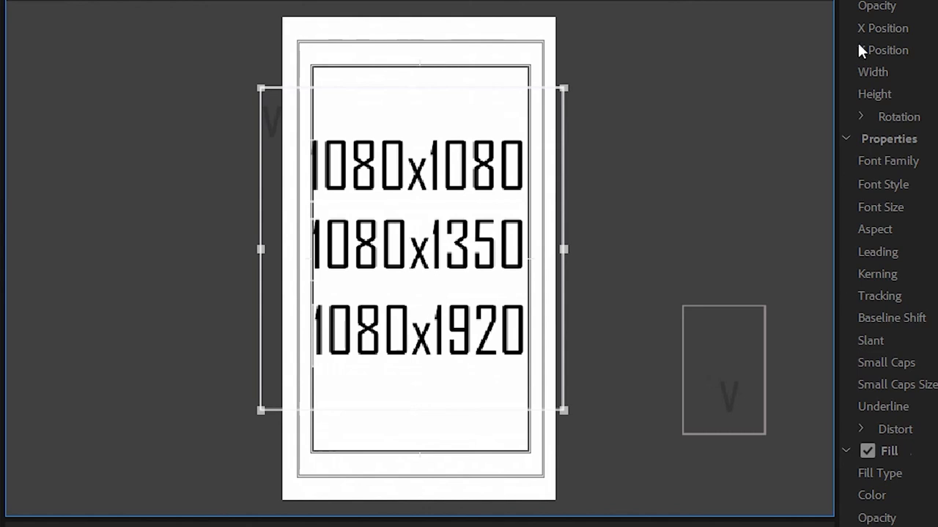